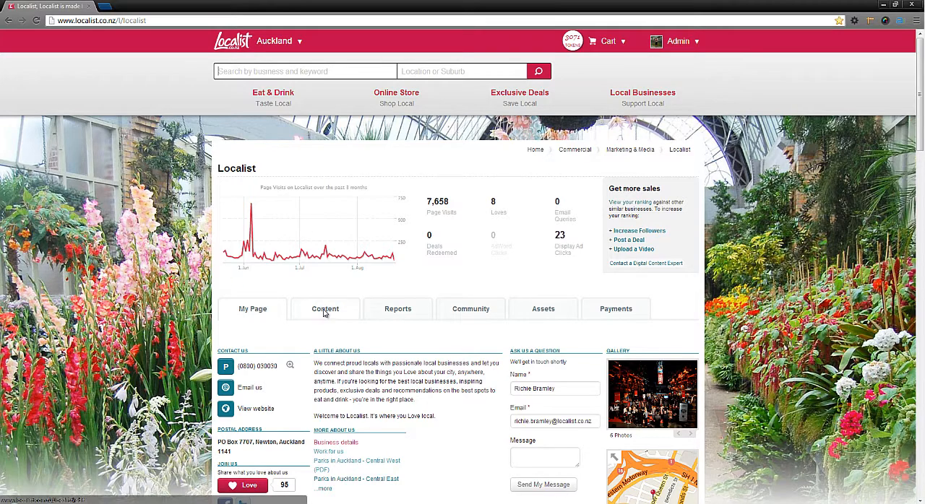
Open the Content tab to show the My Page Copy editor for tagline and description
click(325, 309)
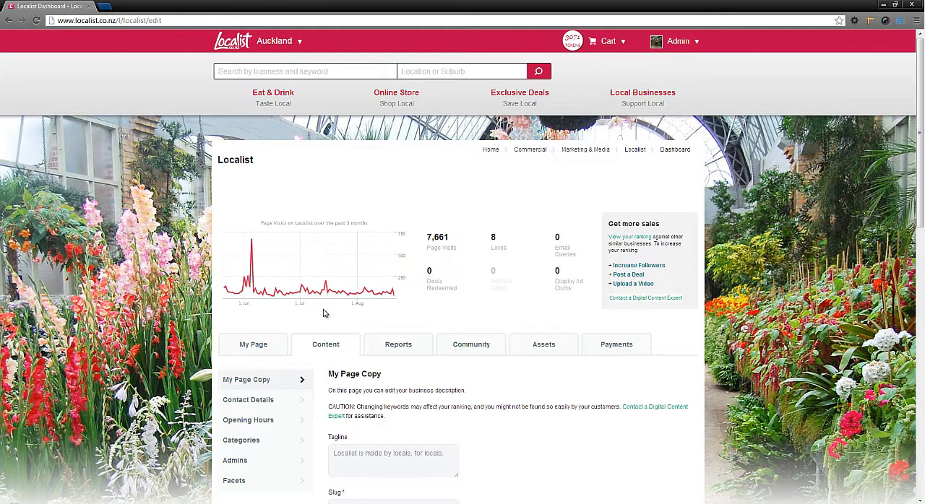
mouse_move(409, 349)
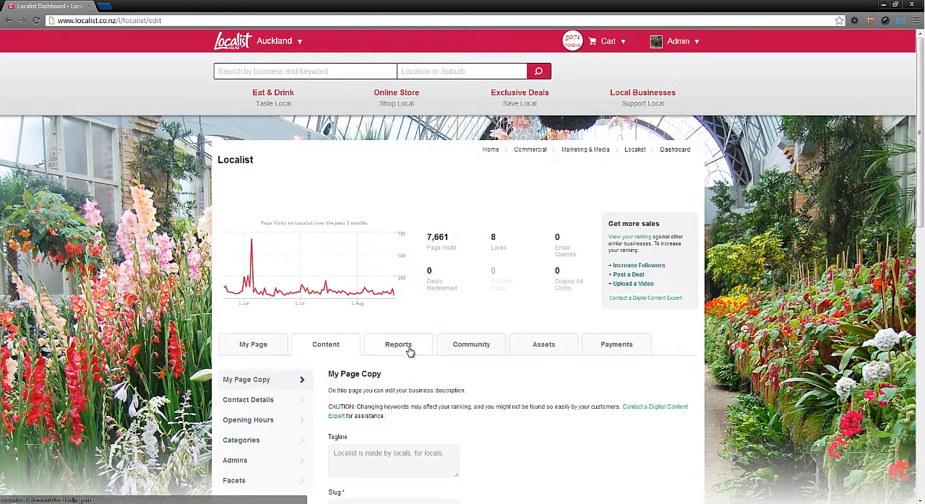
Open Reports and scroll to the My Key Stats page-visits chart
click(398, 344)
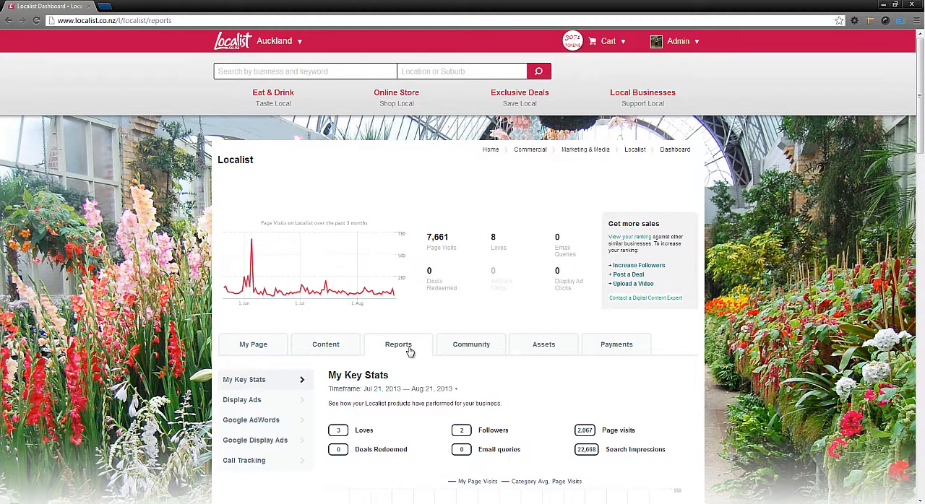
scroll(down, 3)
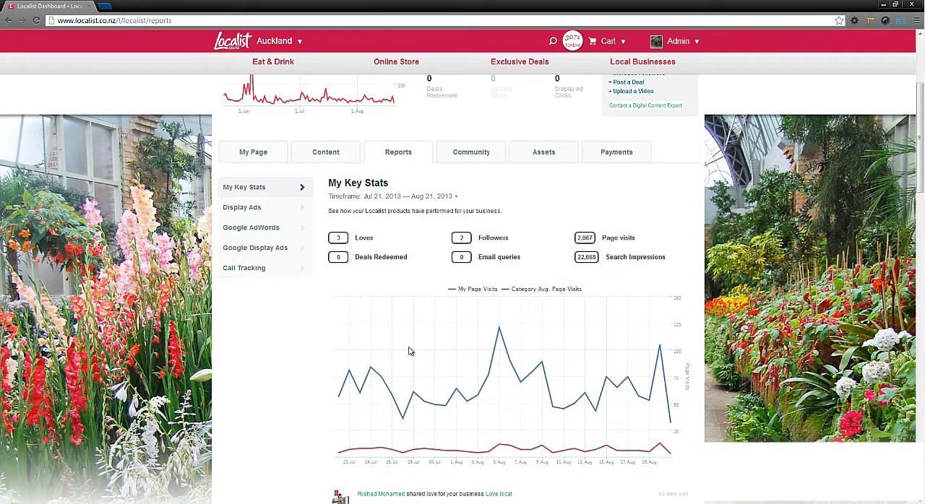
mouse_move(455, 163)
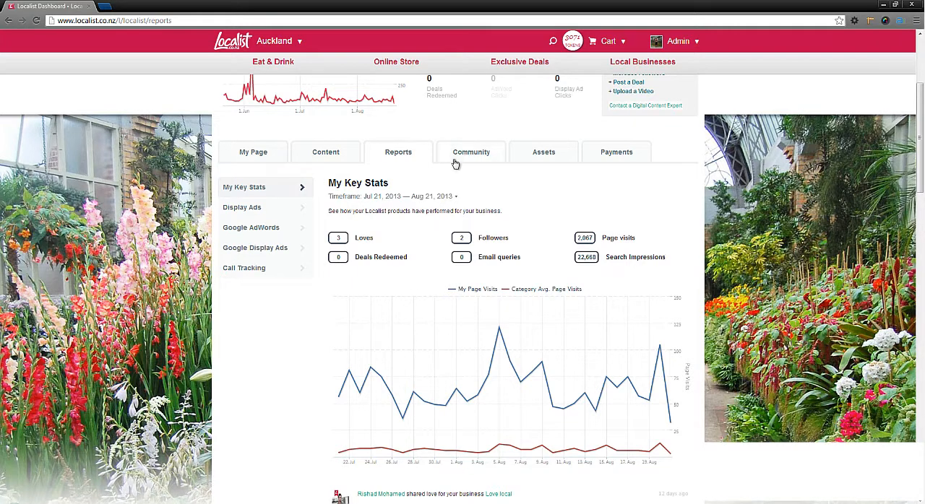
Open Community followers, then the Talk to Followers news and email options
click(470, 152)
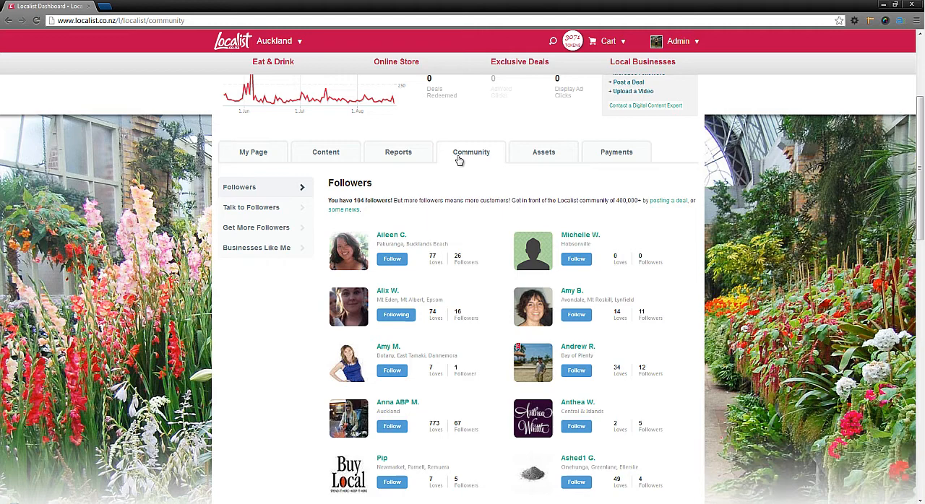
mouse_move(471, 223)
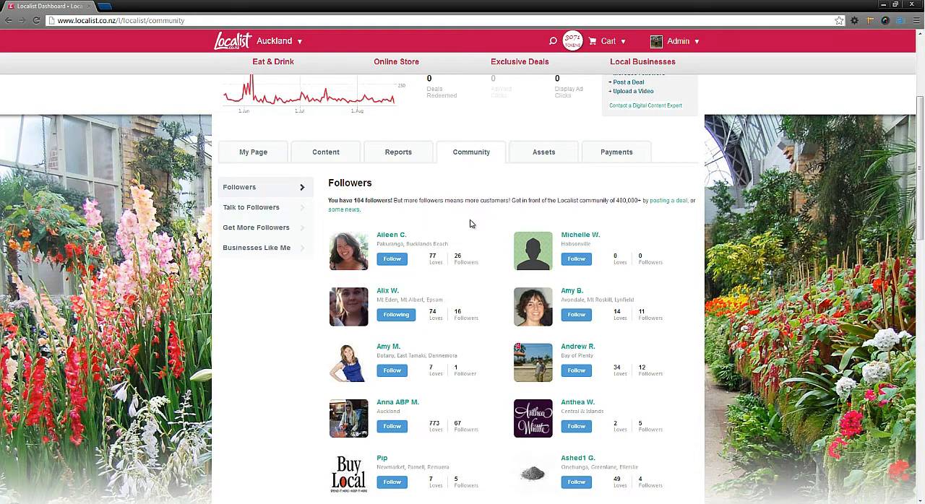
mouse_move(462, 224)
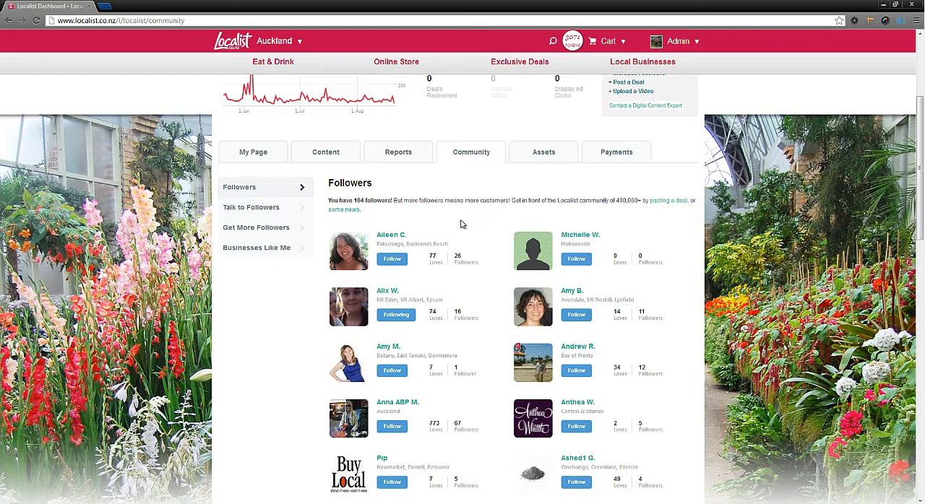
click(251, 207)
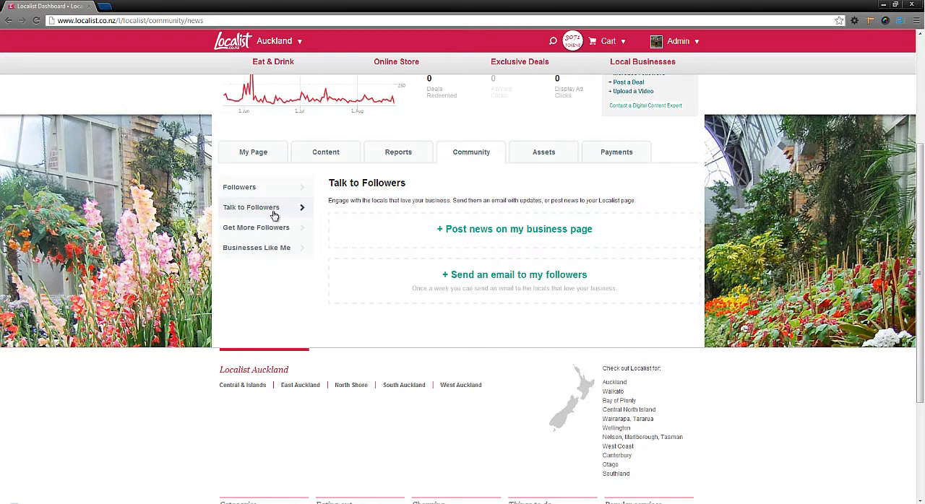
Show Get More Followers with its email and CSV invite form
click(255, 227)
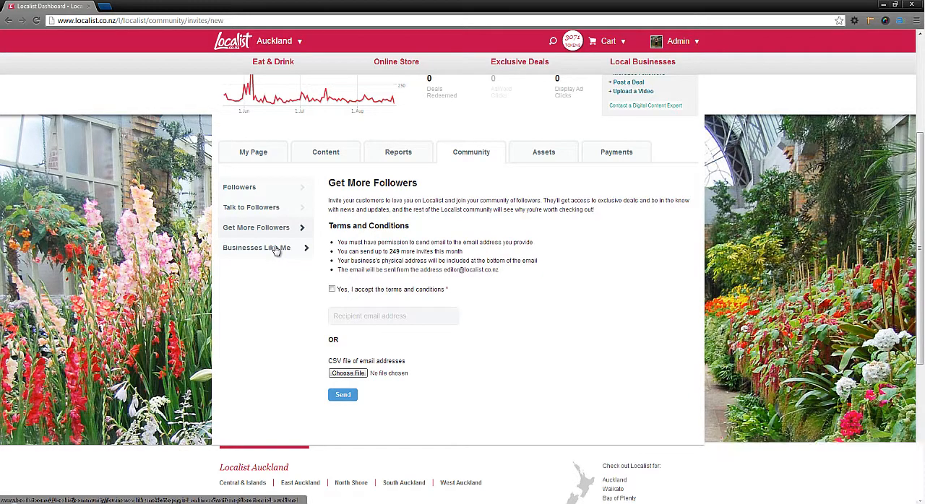
click(257, 248)
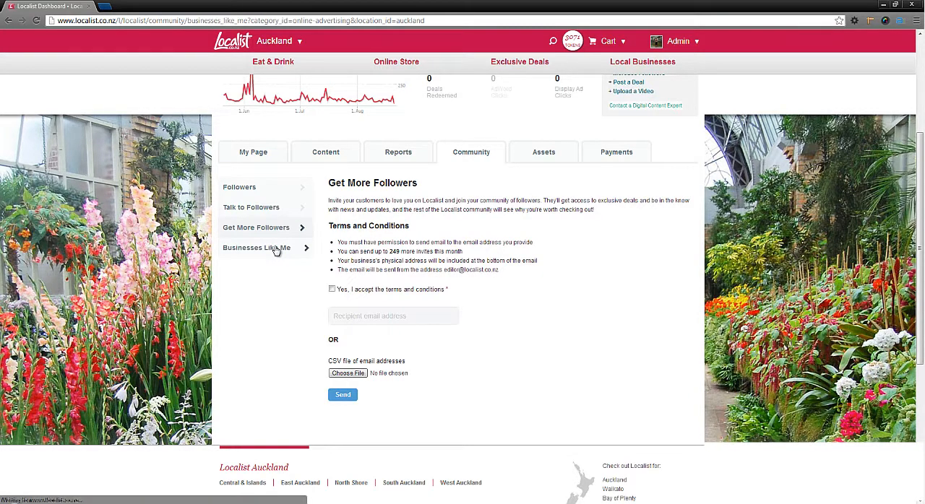
View the Businesses Like Me rankings, then open My Artwork under Assets
click(257, 247)
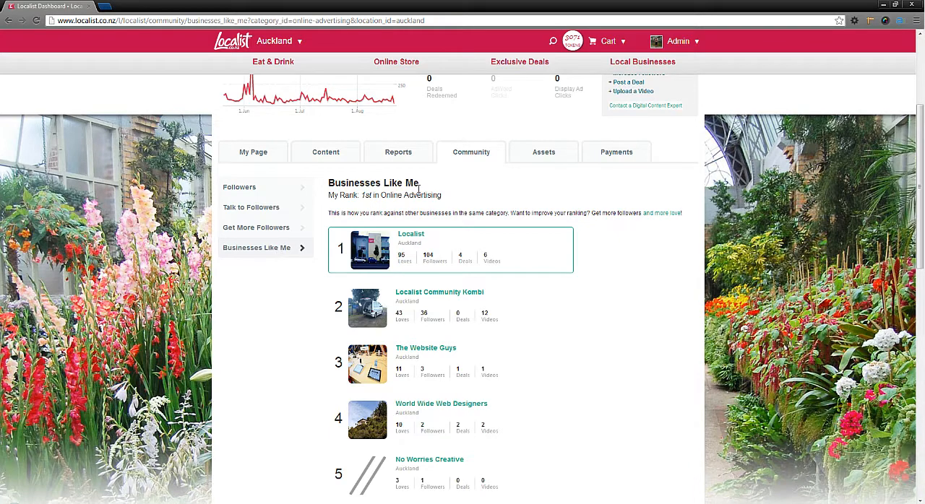
click(543, 152)
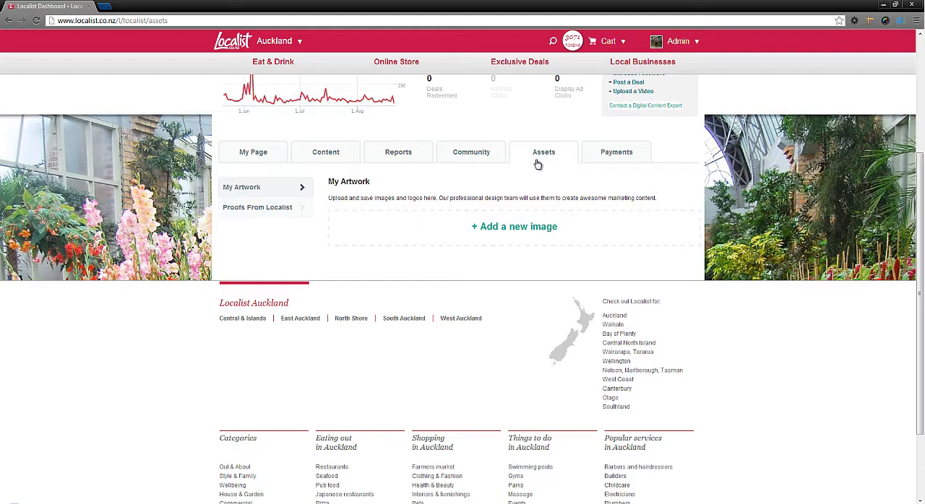
mouse_move(610, 156)
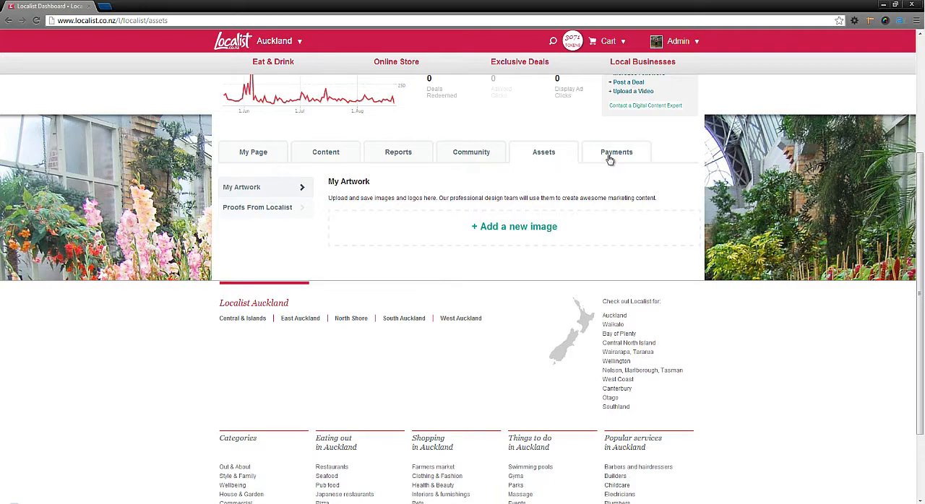
Open Invoices & Statements under Payments, then return to the My Page tab
click(615, 151)
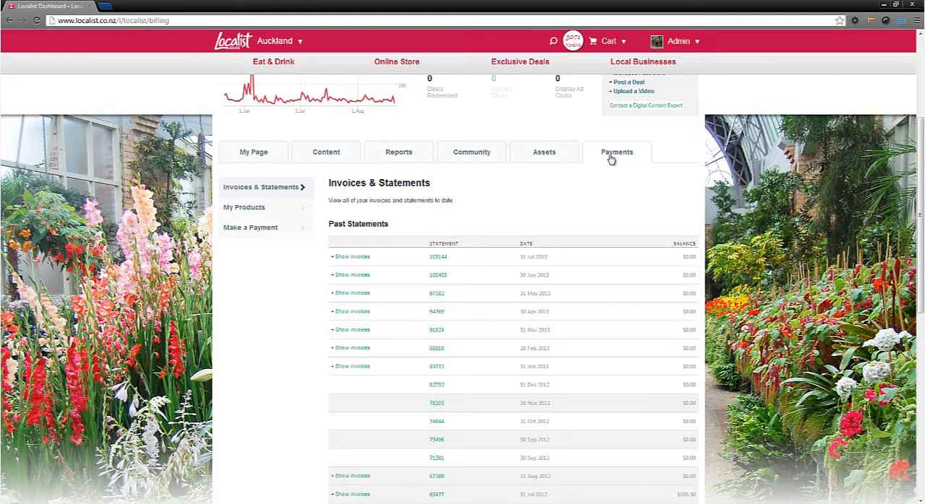
scroll(up, 3)
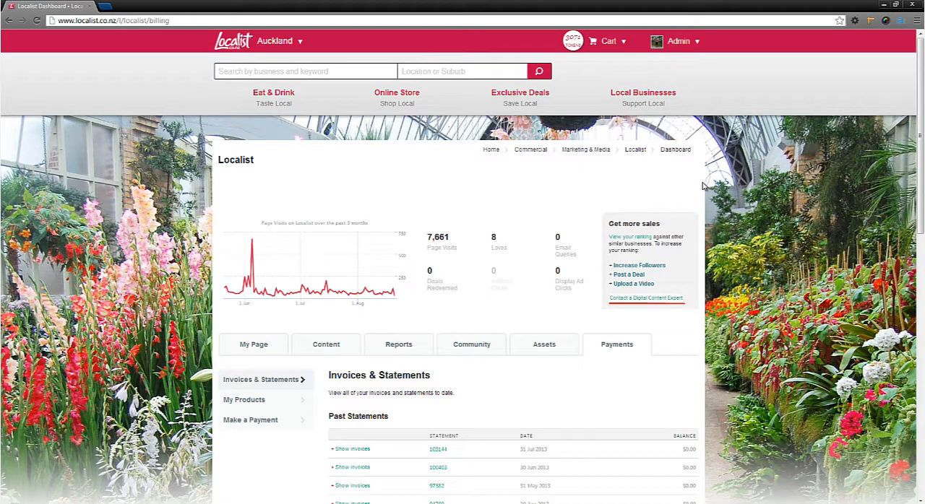
click(253, 344)
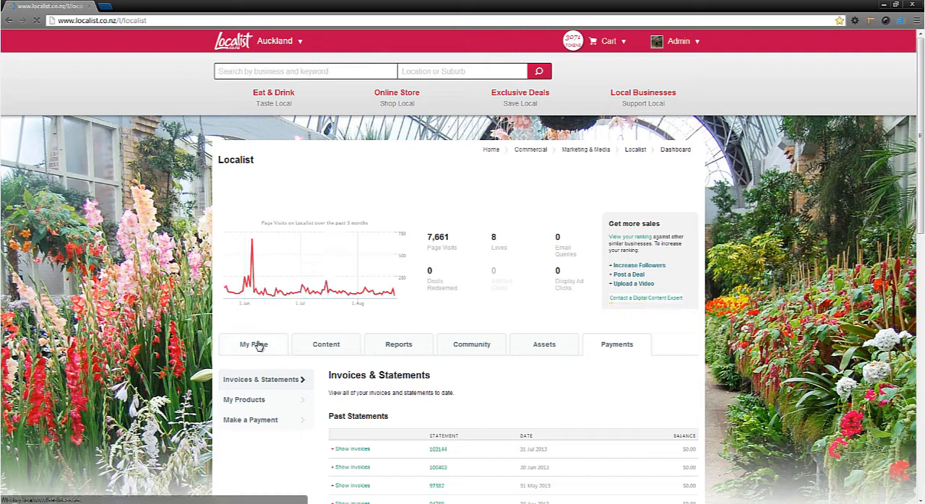